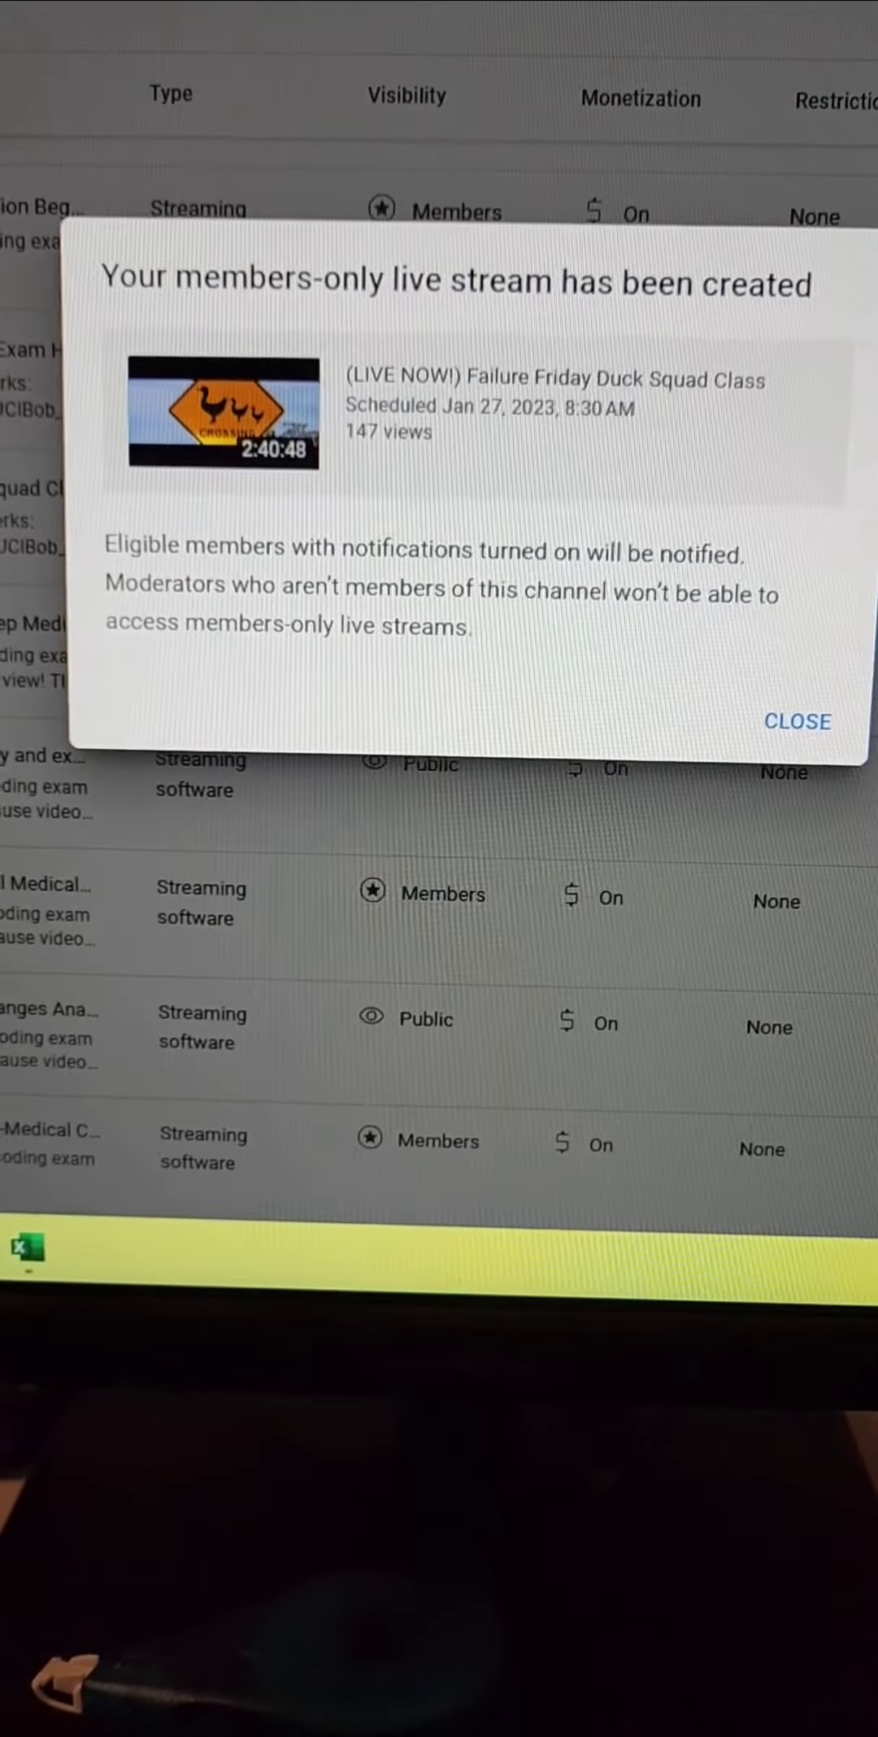
# - Close the notice confirming the members-only live stream 'Failure Friday Duck Squad Class' was created
pyautogui.click(796, 721)
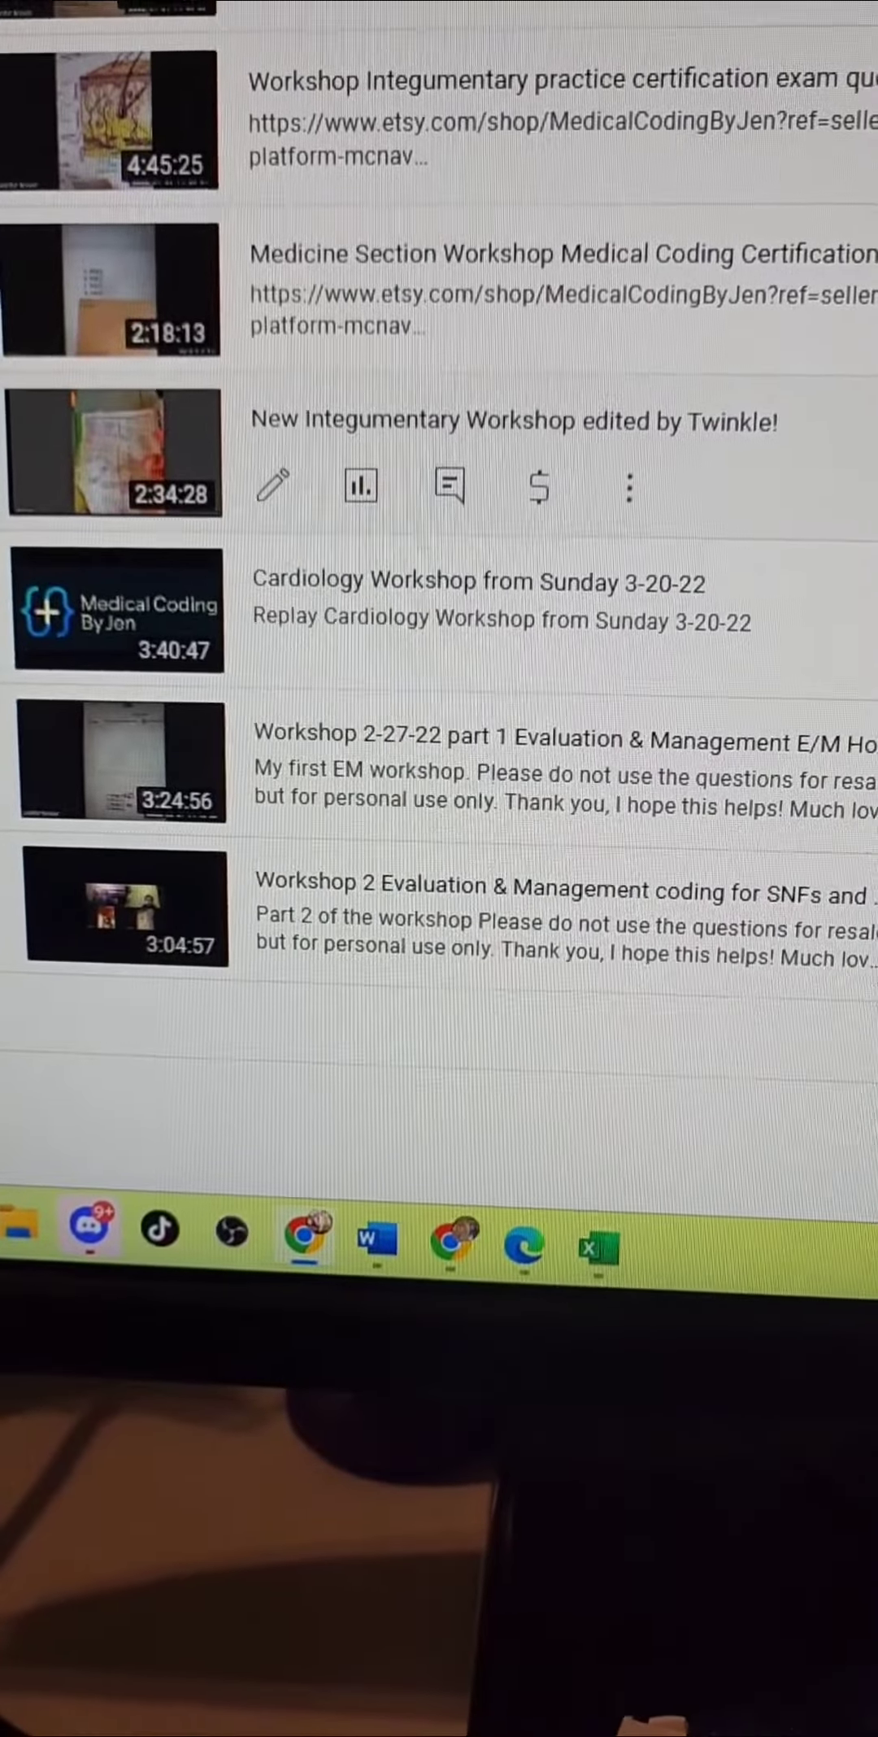
pyautogui.scroll(3)
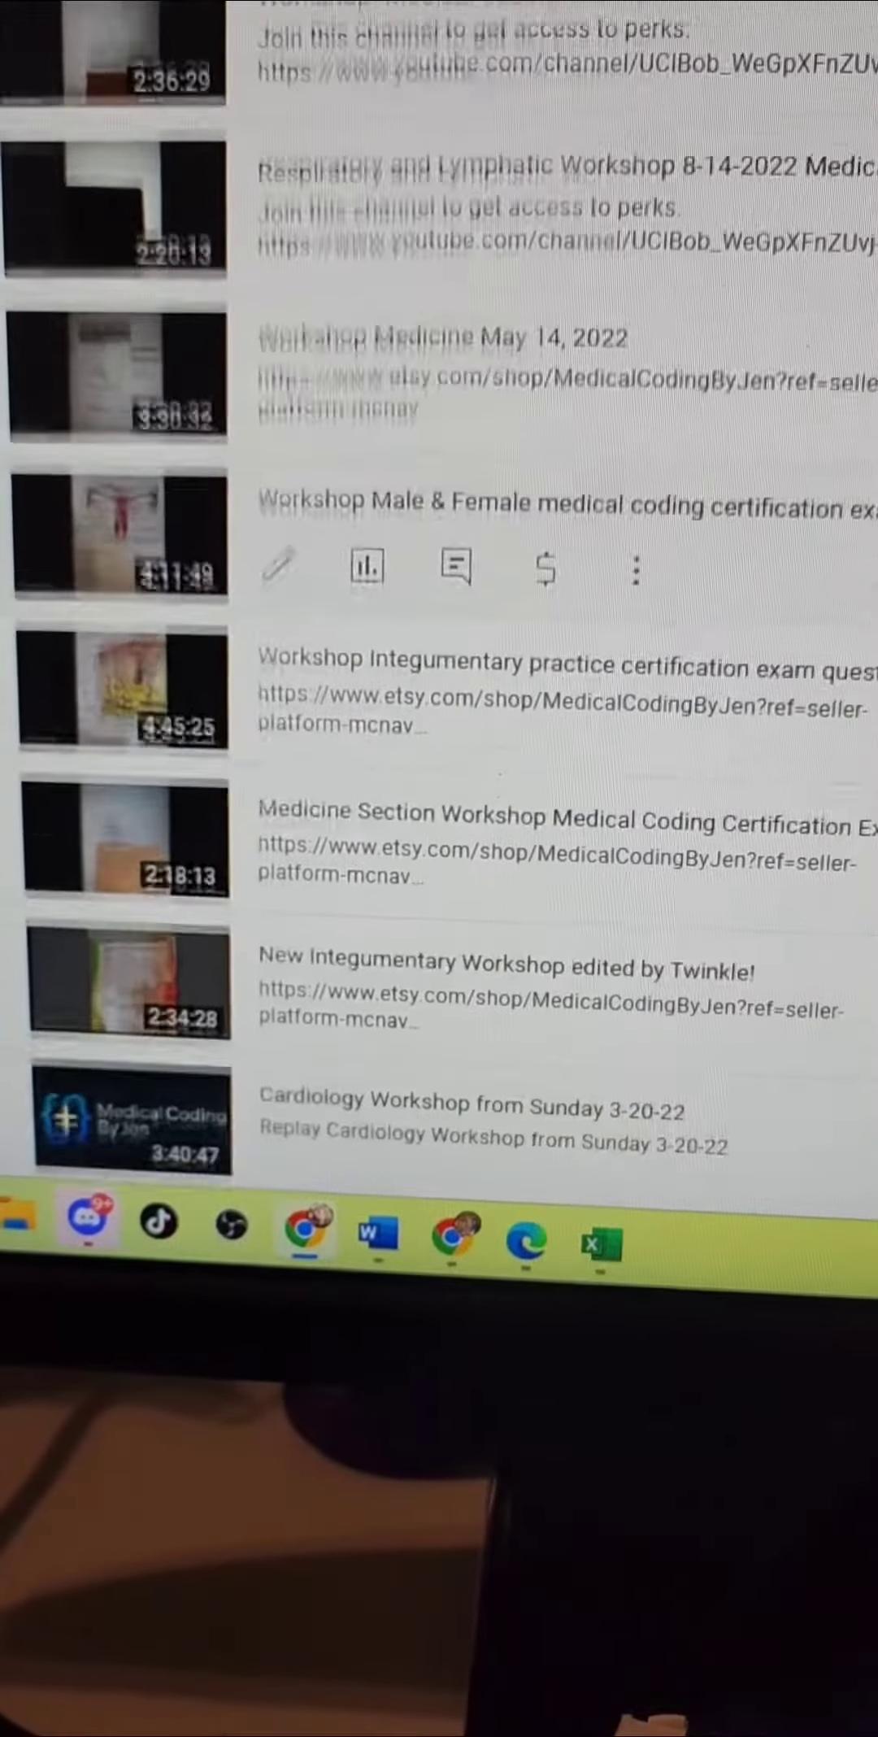
pyautogui.scroll(-3)
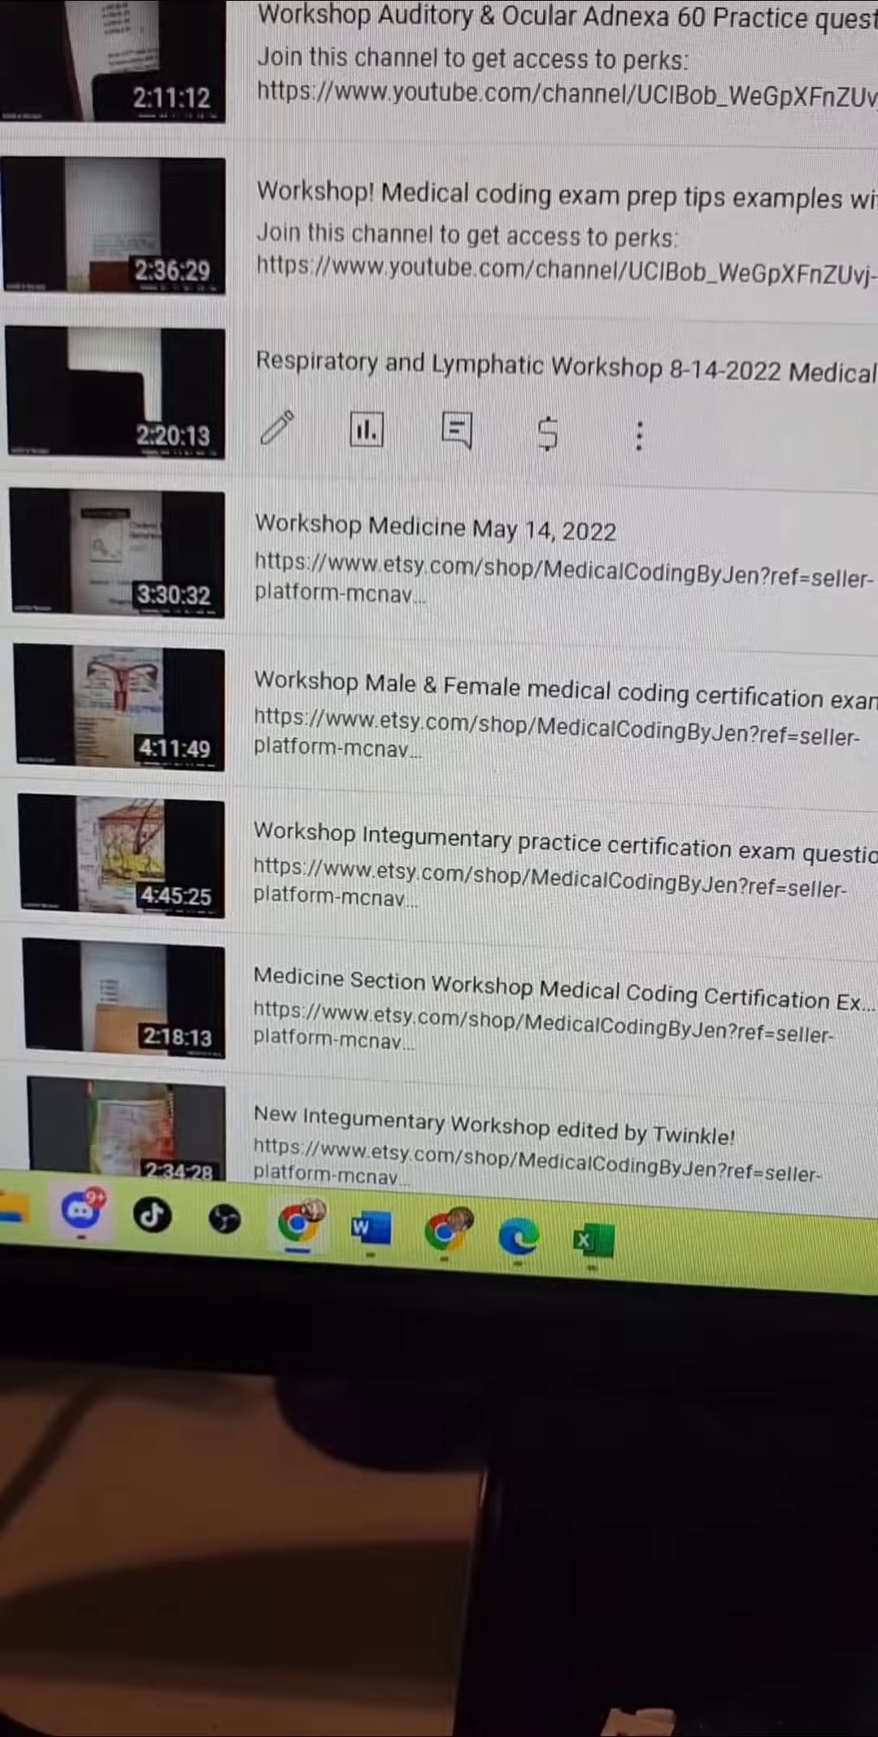
pyautogui.scroll(-3)
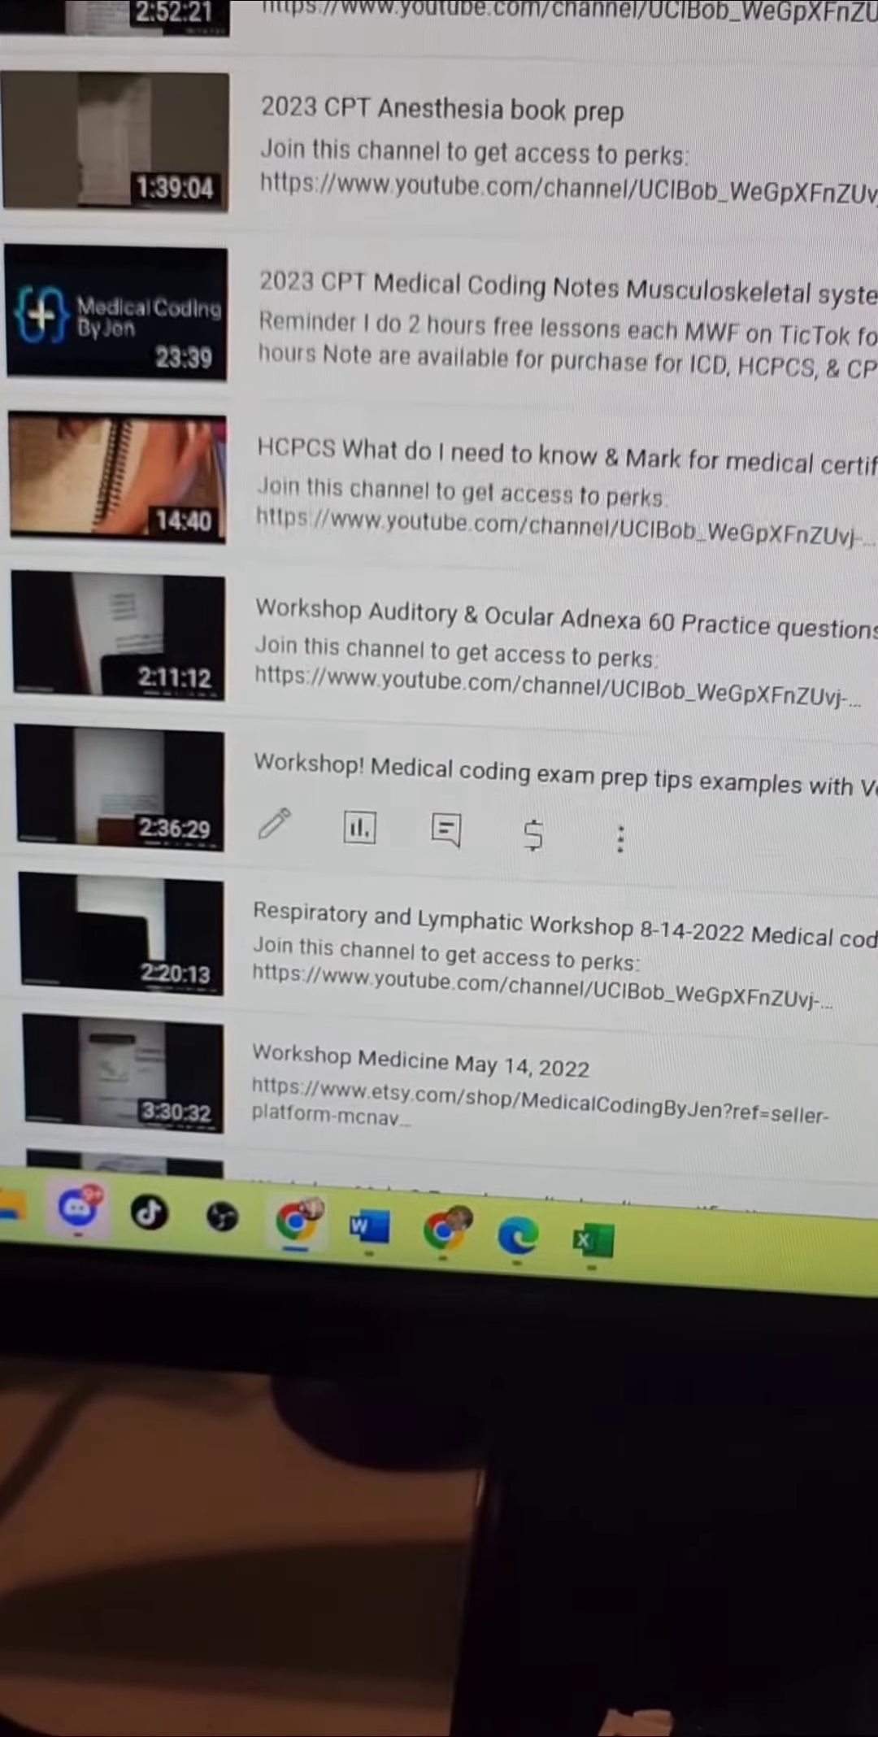
pyautogui.scroll(3)
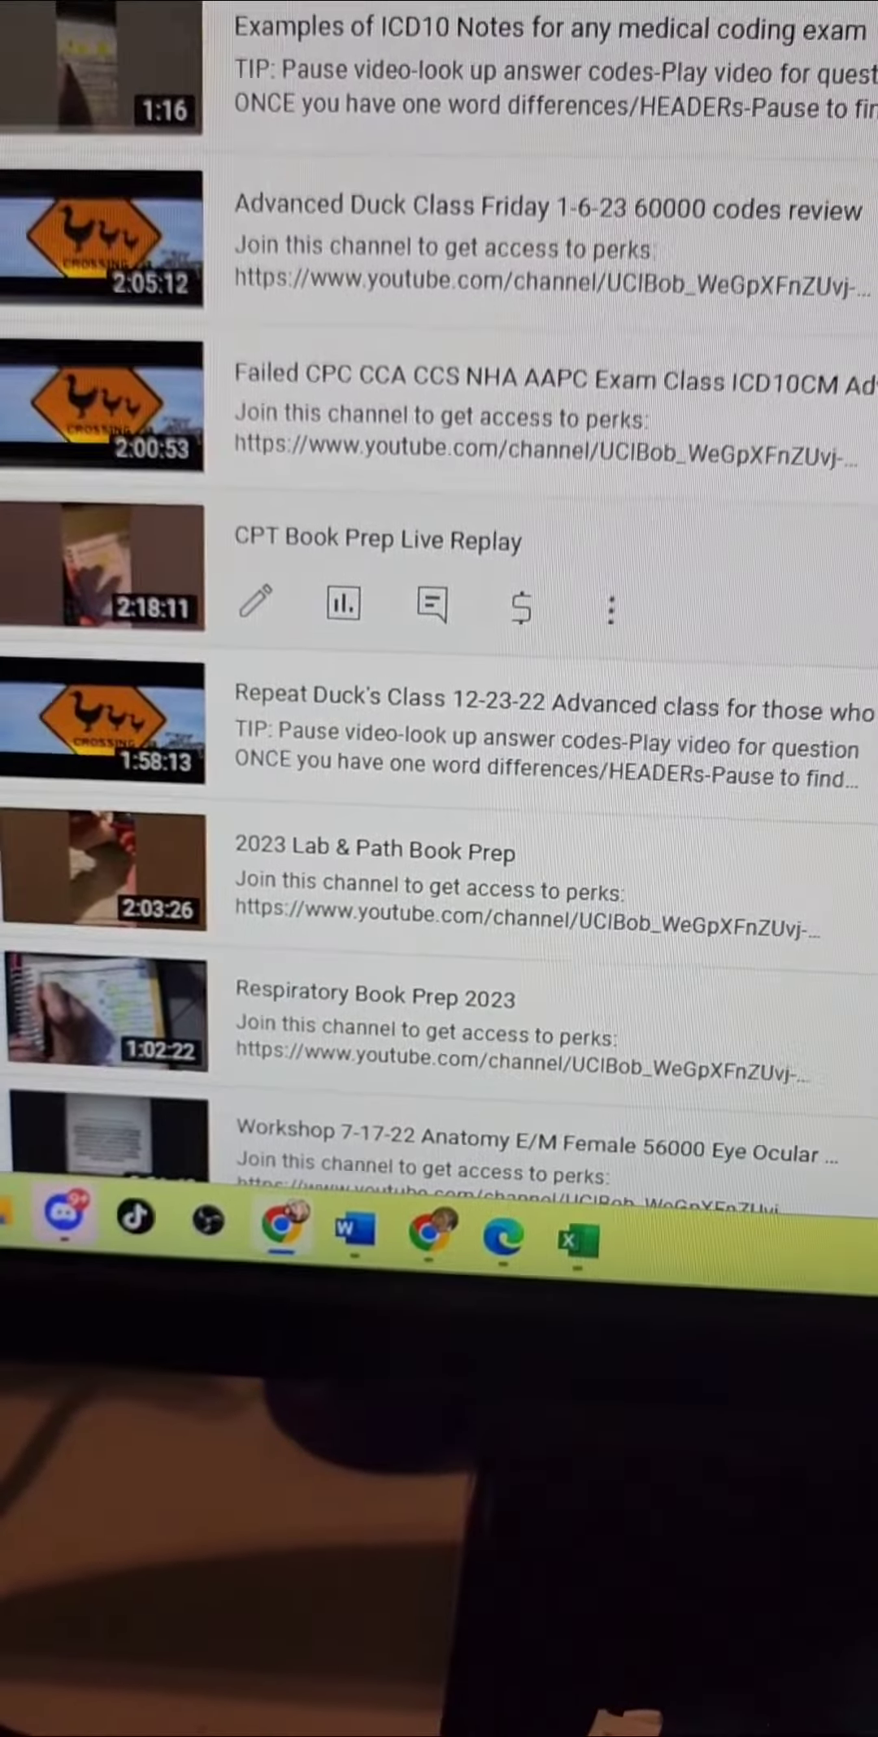
pyautogui.scroll(-3)
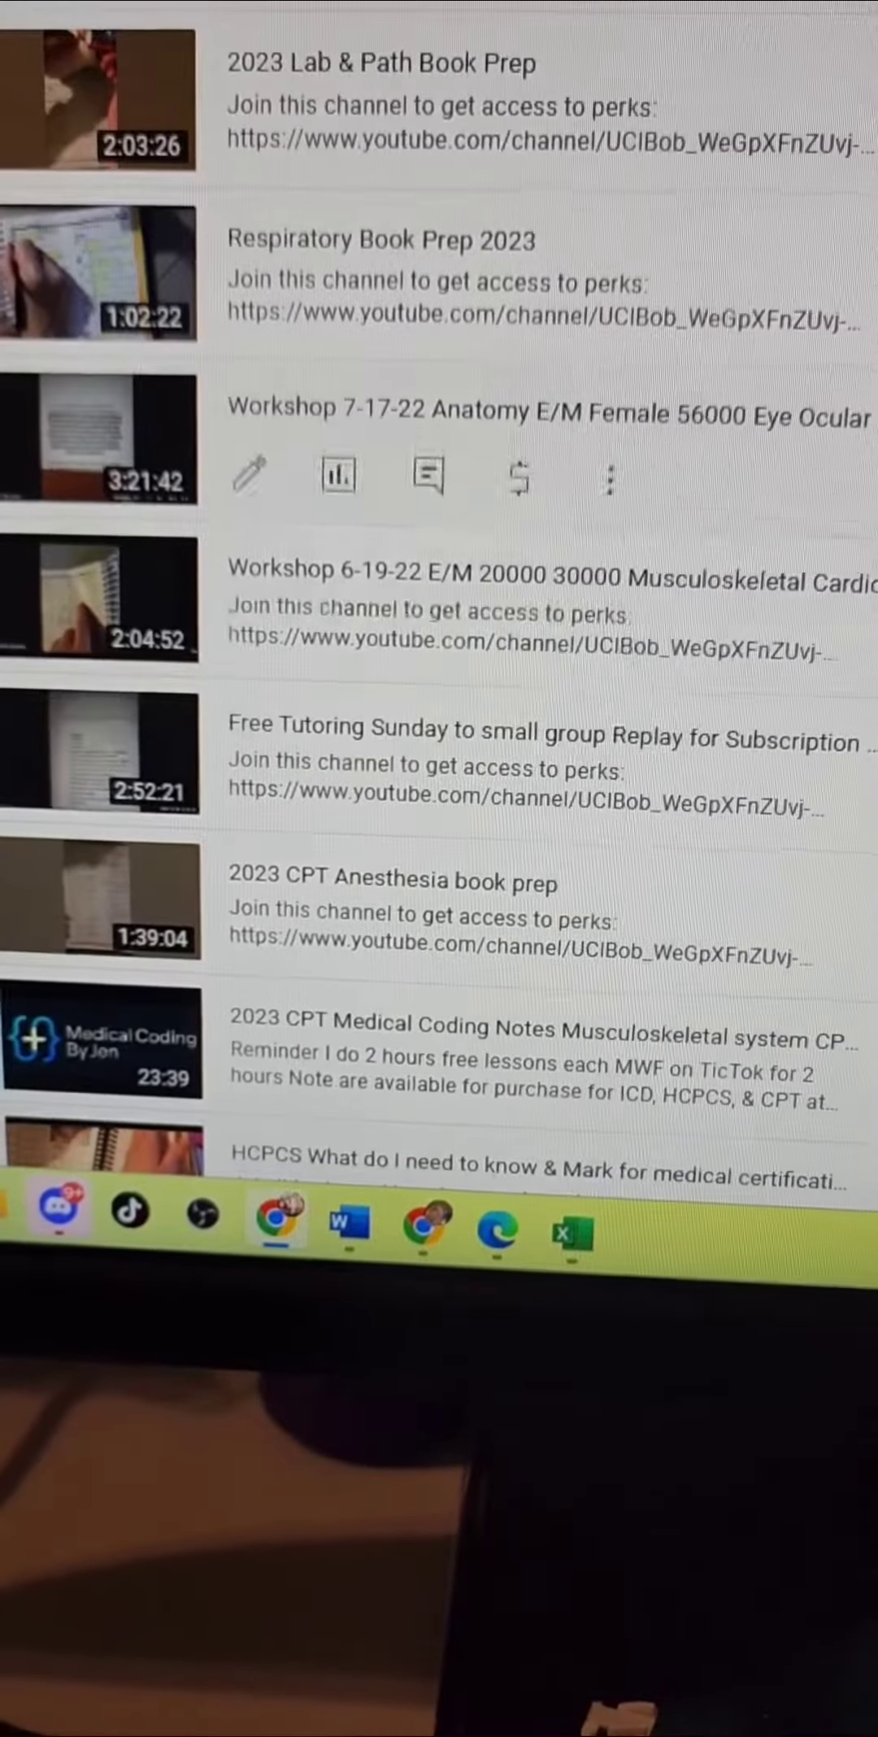
pyautogui.click(100, 97)
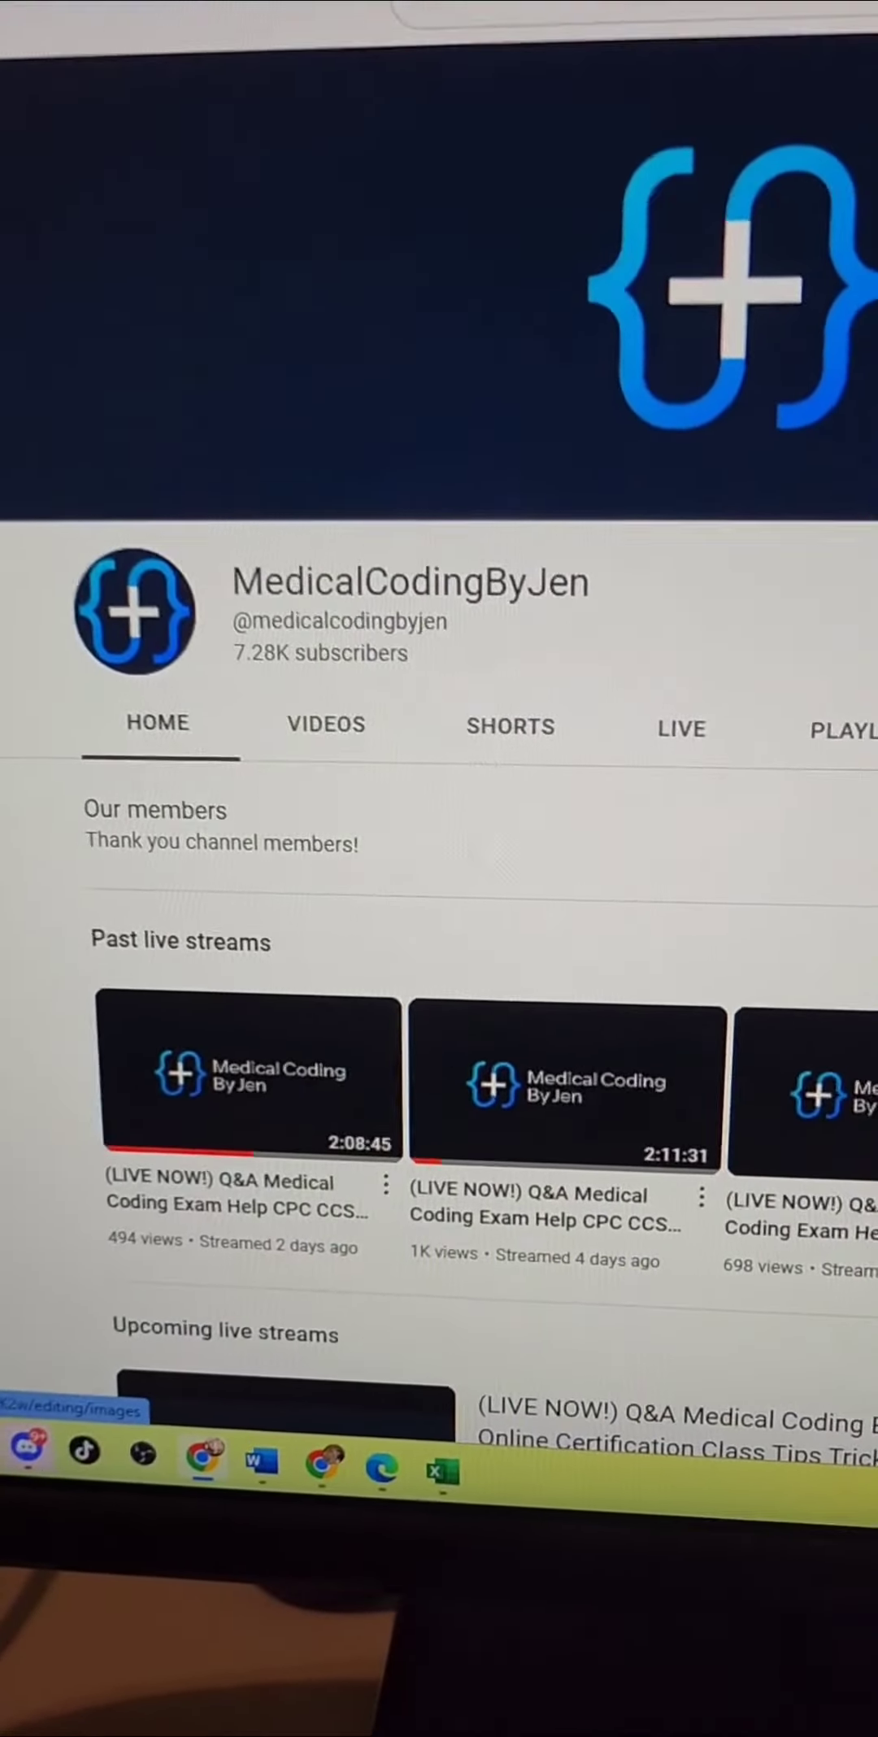
# - Open the Join offer for Jens Medical Coding Club membership at $4.99/month
pyautogui.scroll(-3)
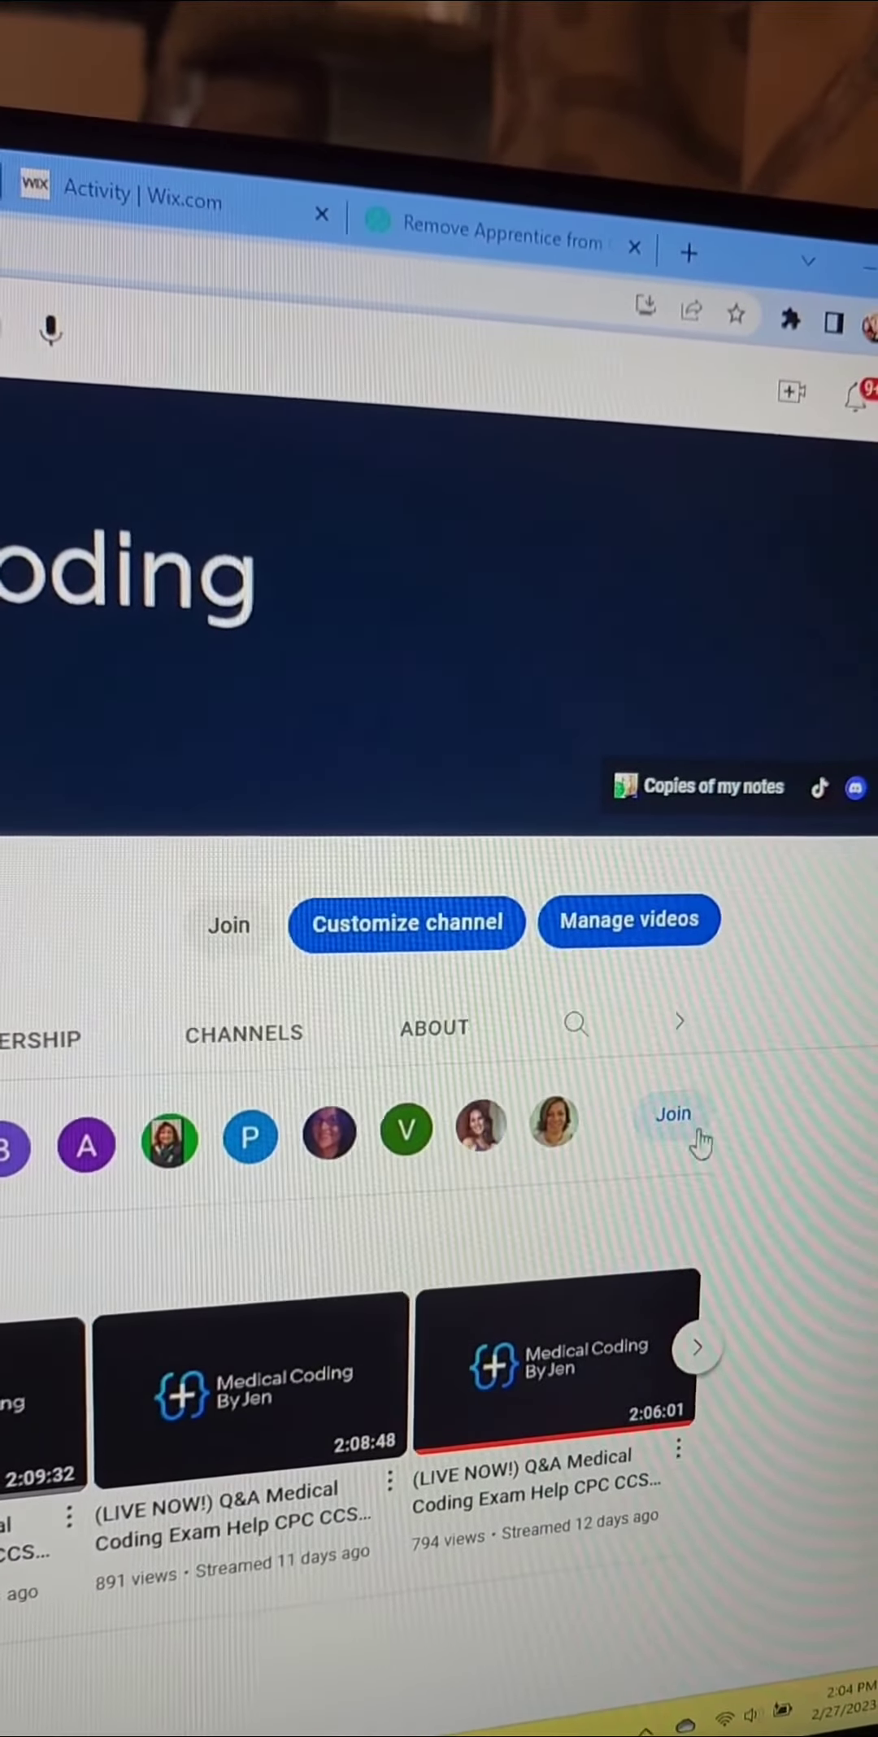
pyautogui.click(672, 1113)
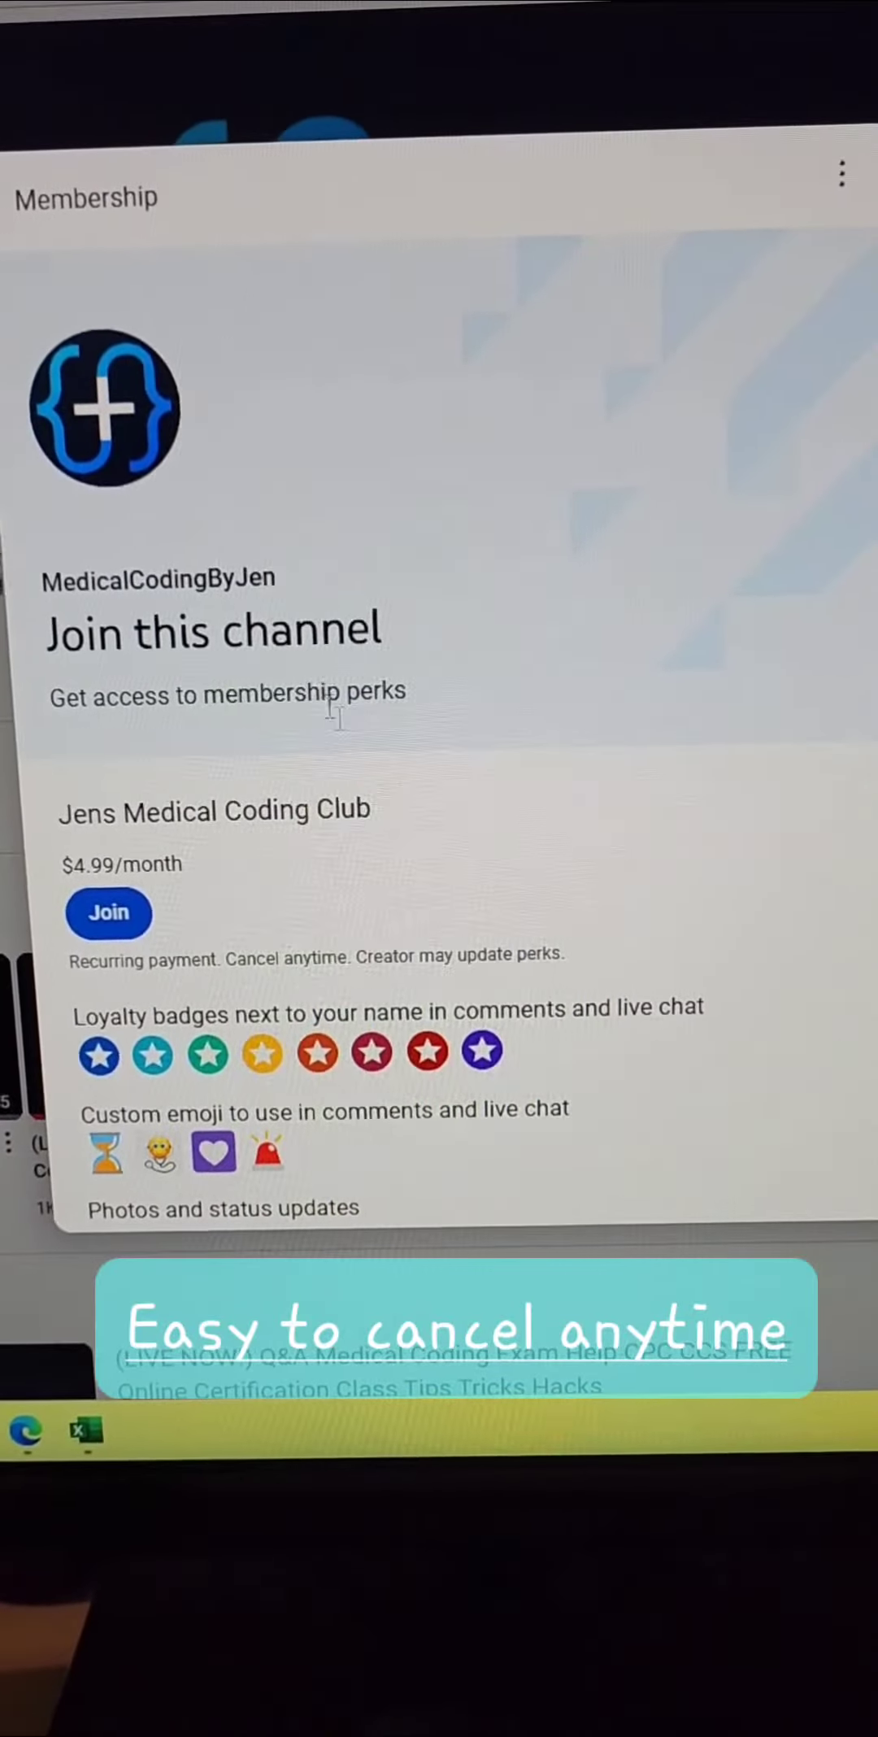